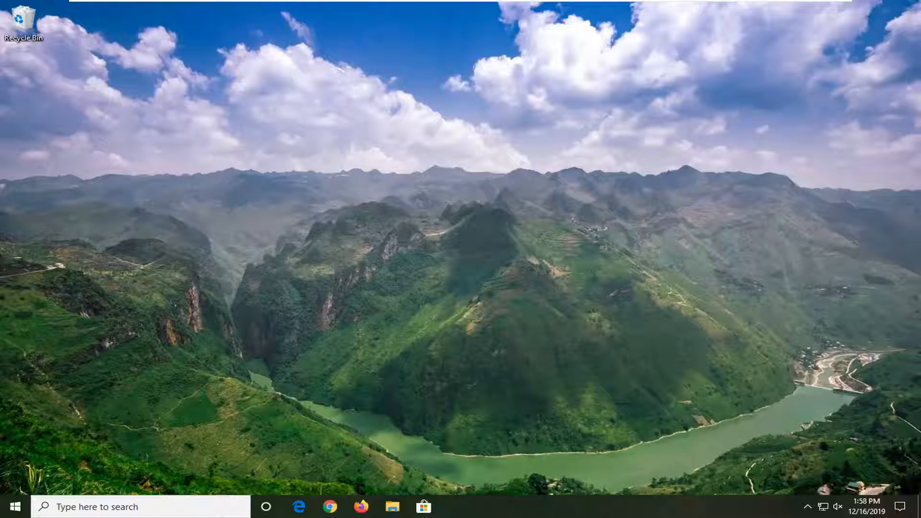
Search the Start menu for 'device manager' and launch Device Manager.
left_click(12, 506)
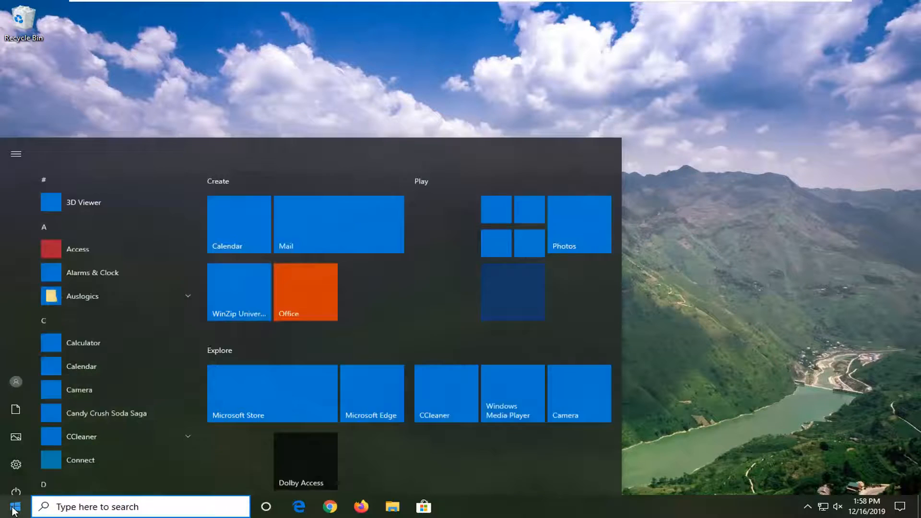
type("dd")
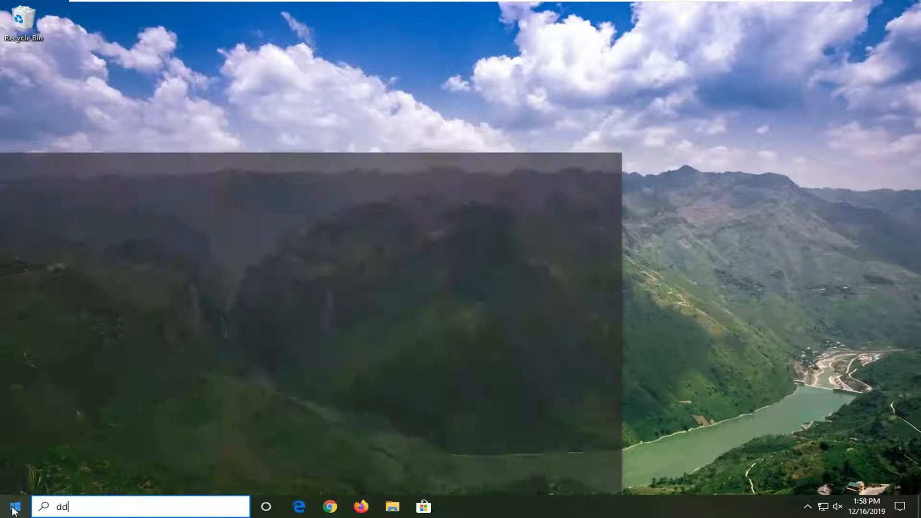
type("device manager")
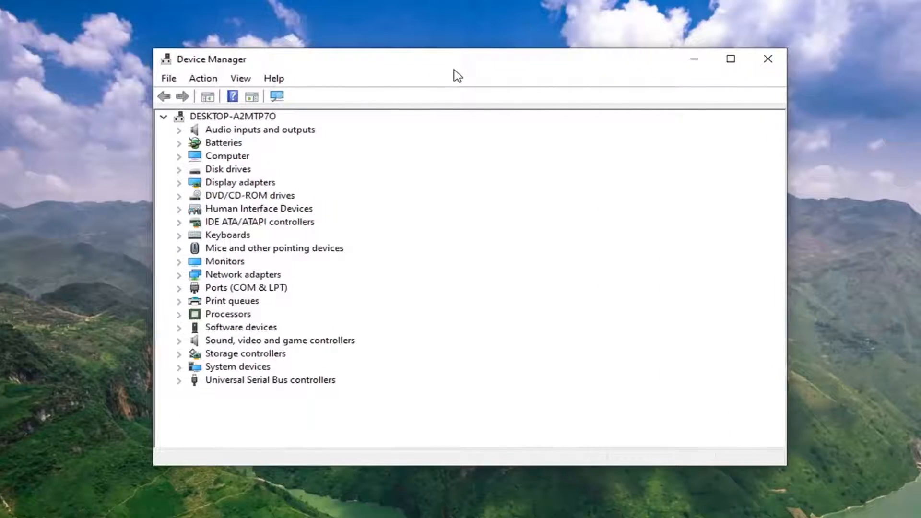
mouse_move(241, 197)
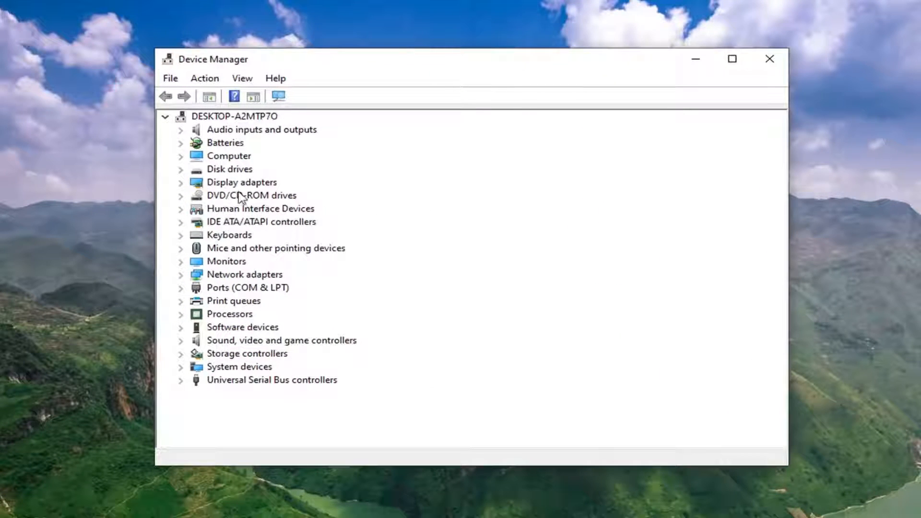
mouse_move(241, 188)
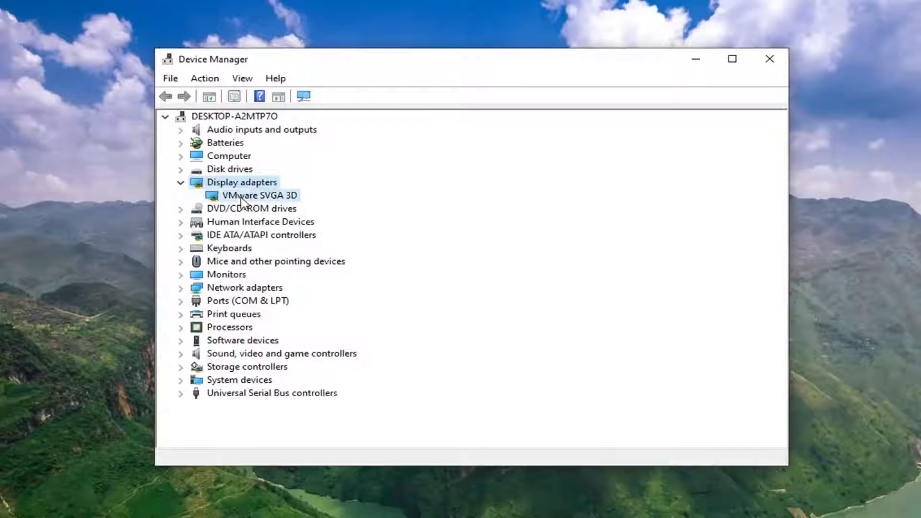
Bring up the Properties dialog of the VMware SVGA 3D display adapter.
left_click(260, 195)
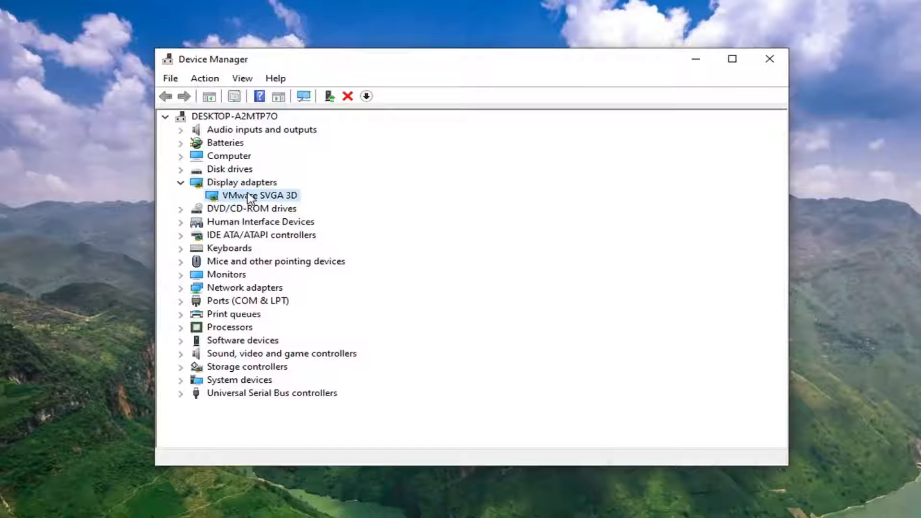
right_click(260, 194)
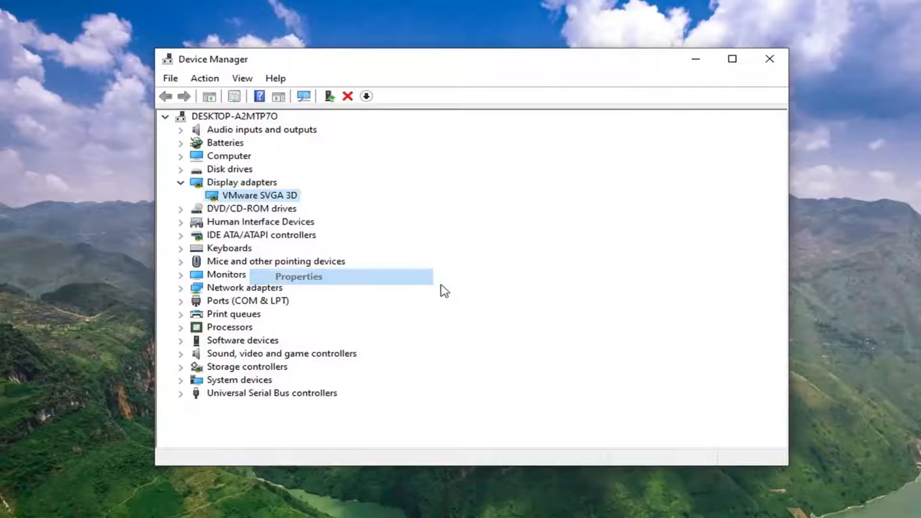
left_click(298, 276)
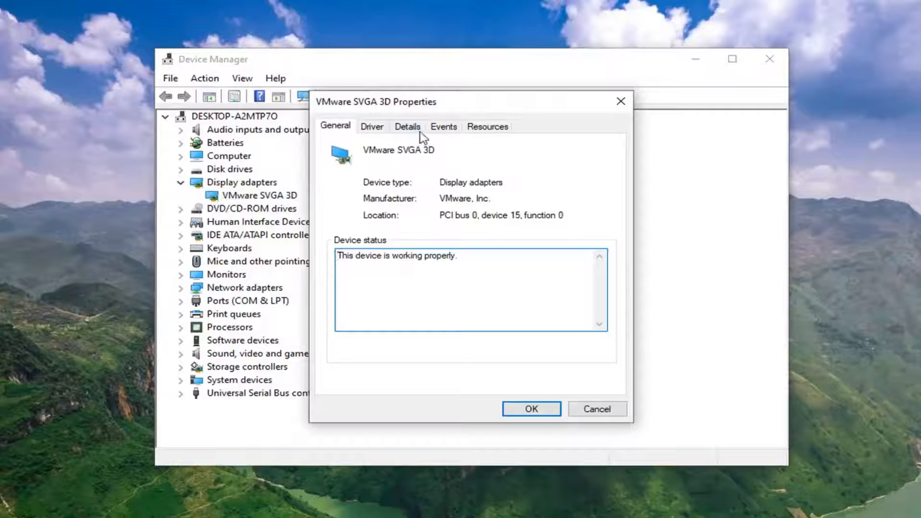
Show the First install date property (5/24/2019 7:28:13 PM) under Details.
left_click(407, 127)
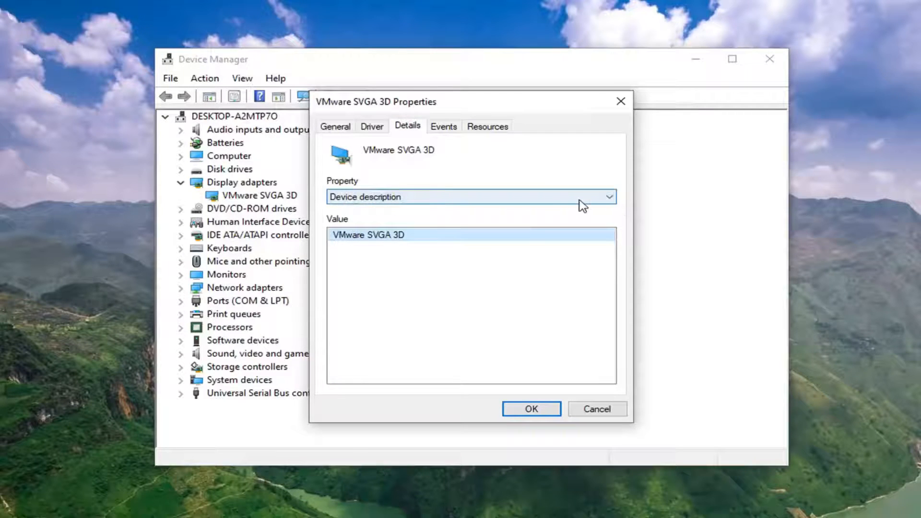
left_click(609, 197)
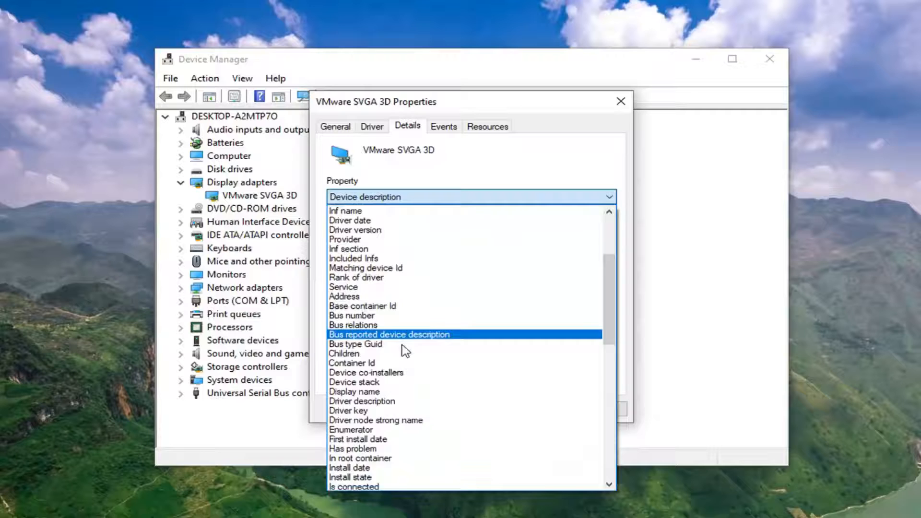
left_click(360, 438)
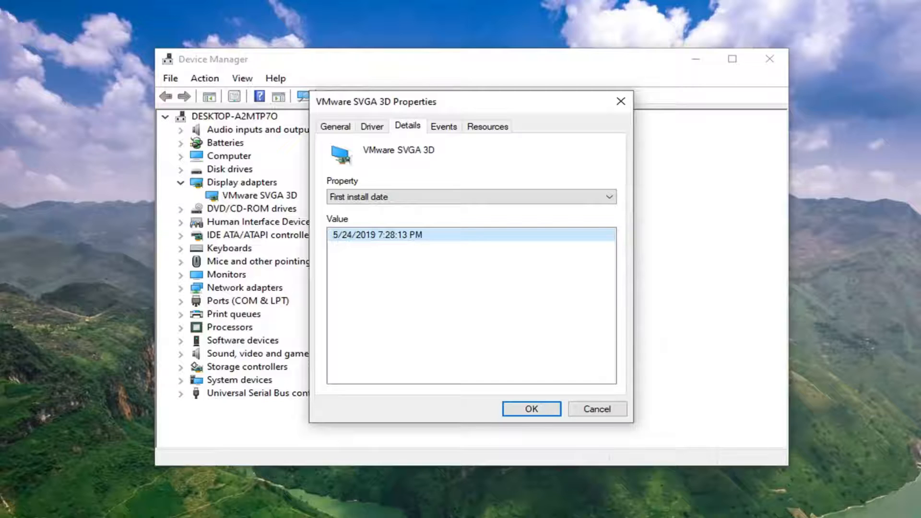
mouse_move(388, 134)
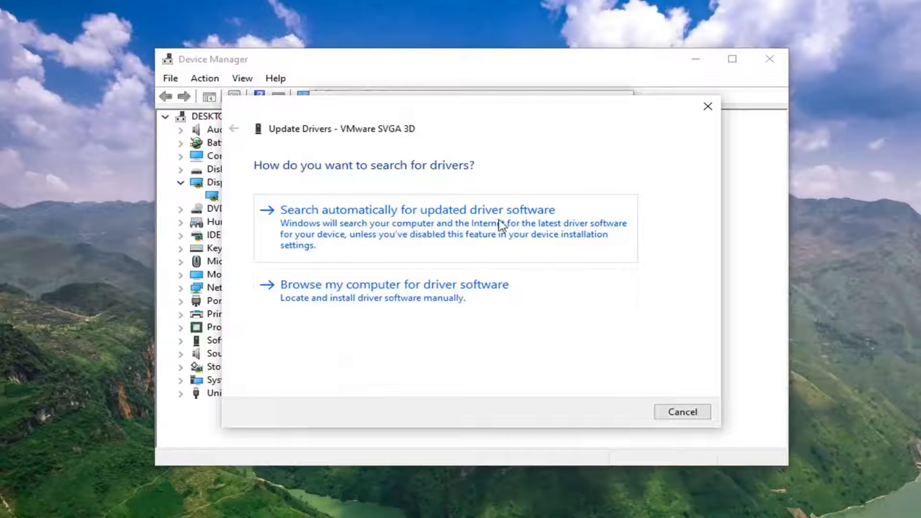
Search automatically for updated VMware SVGA 3D driver software.
left_click(417, 210)
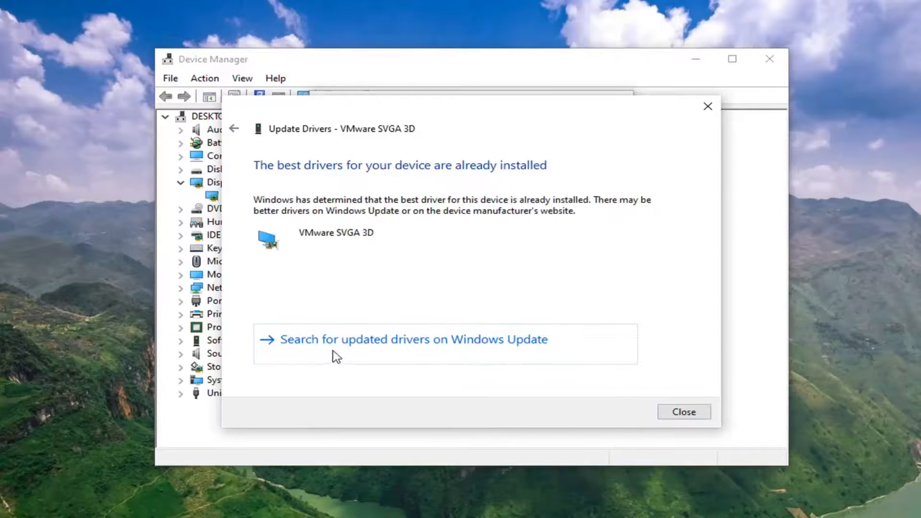
mouse_move(305, 348)
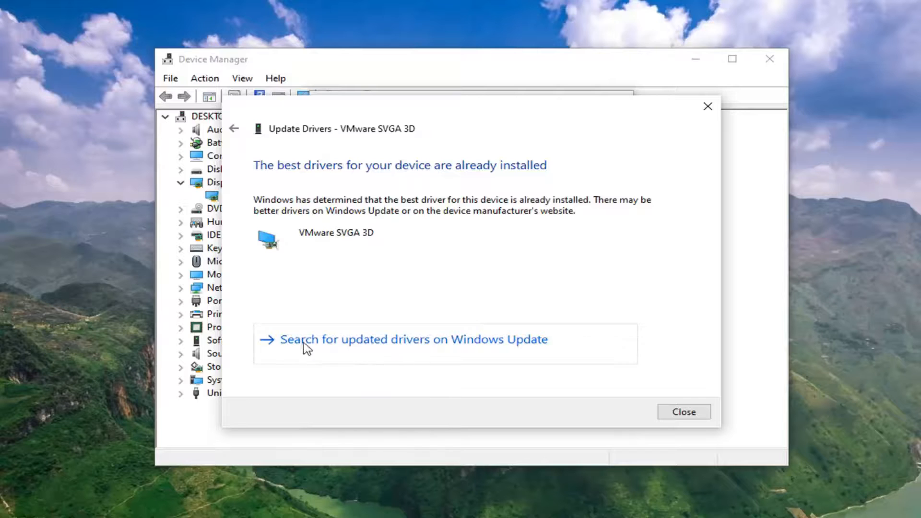
mouse_move(470, 337)
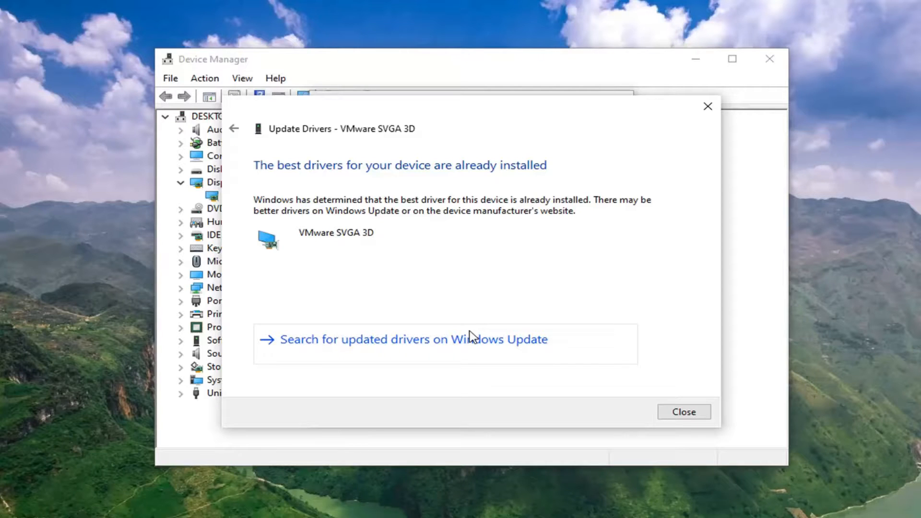
mouse_move(569, 343)
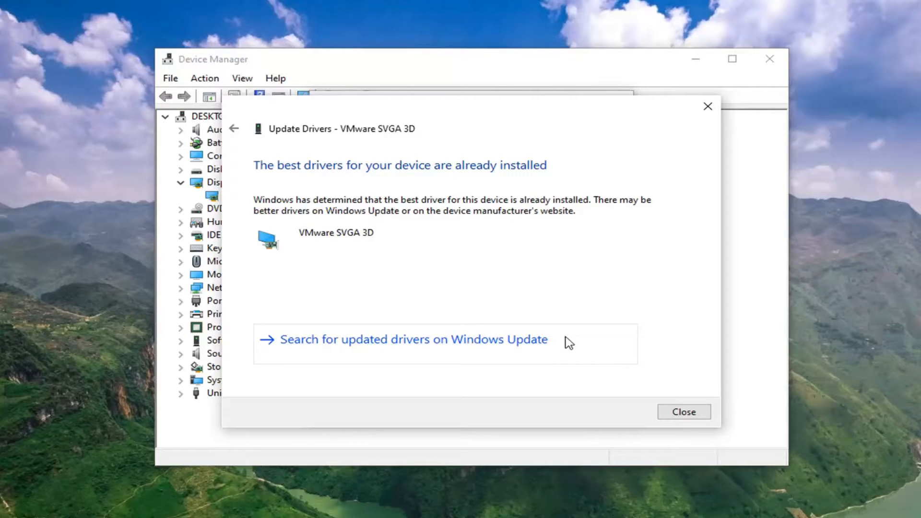
mouse_move(708, 106)
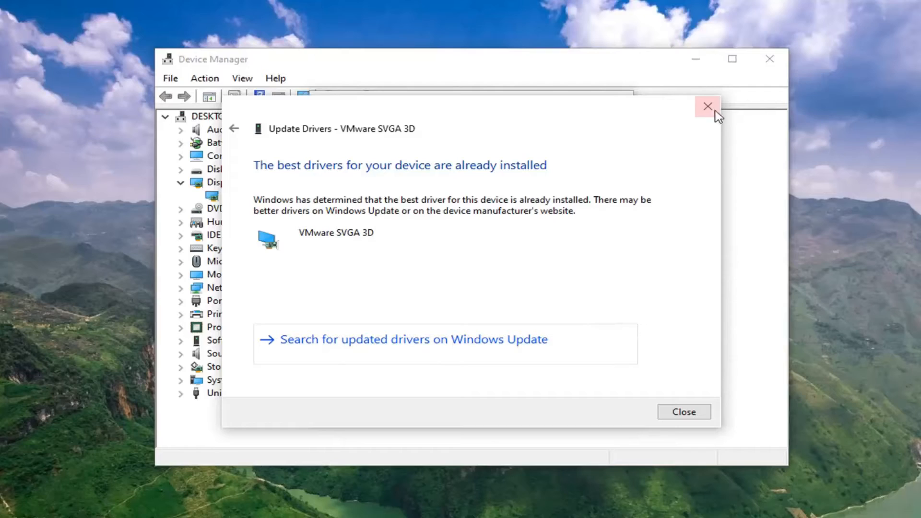
Close the Update Drivers window and the VMware SVGA 3D Properties dialog.
left_click(707, 106)
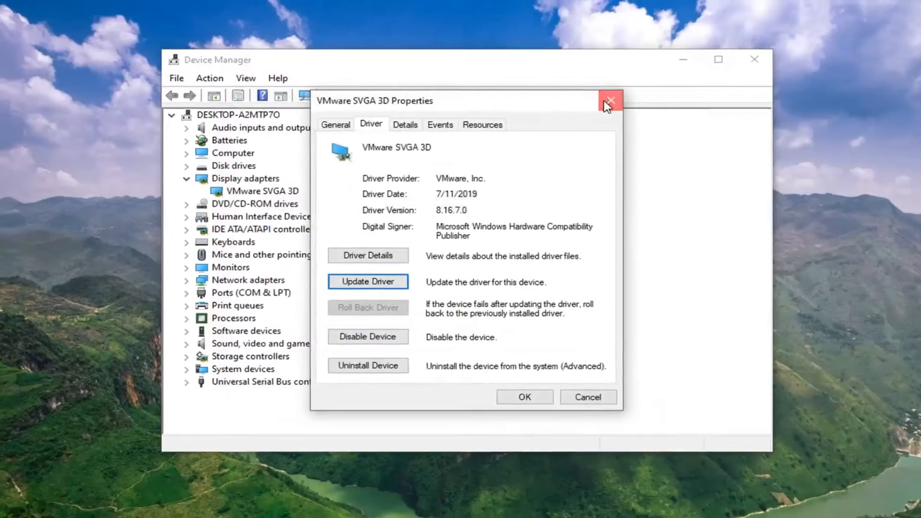
left_click(610, 100)
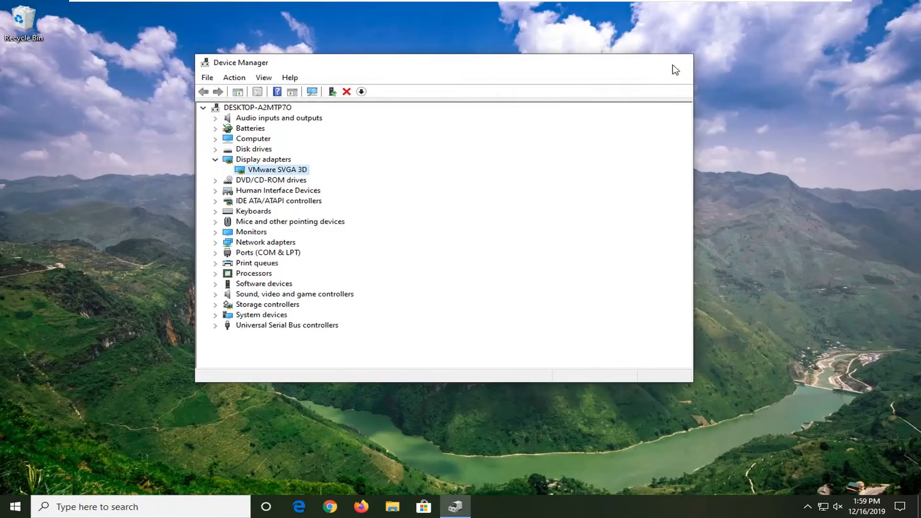